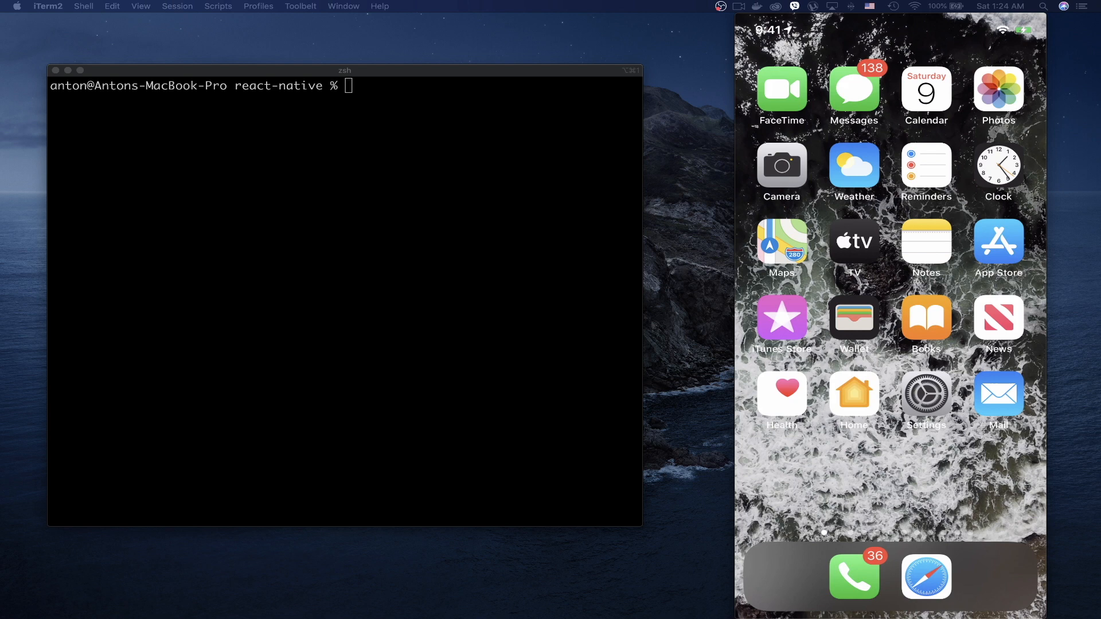
mouse_move(1002, 172)
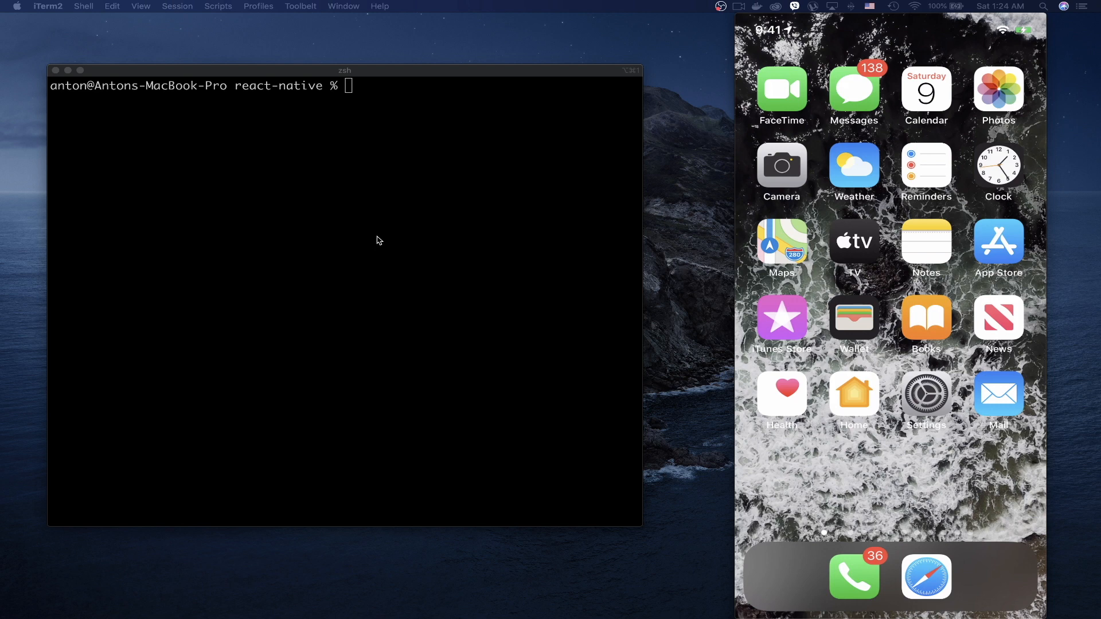
Run `node -v` in the terminal and confirm Node v13.12.0 is installed.
click(376, 238)
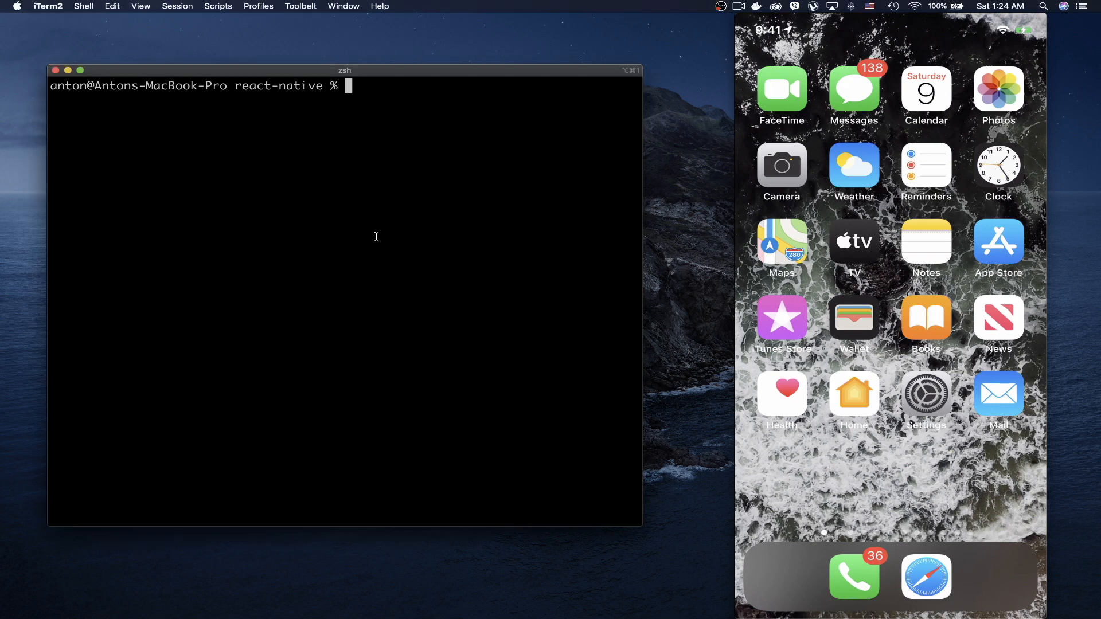
text(node -v)
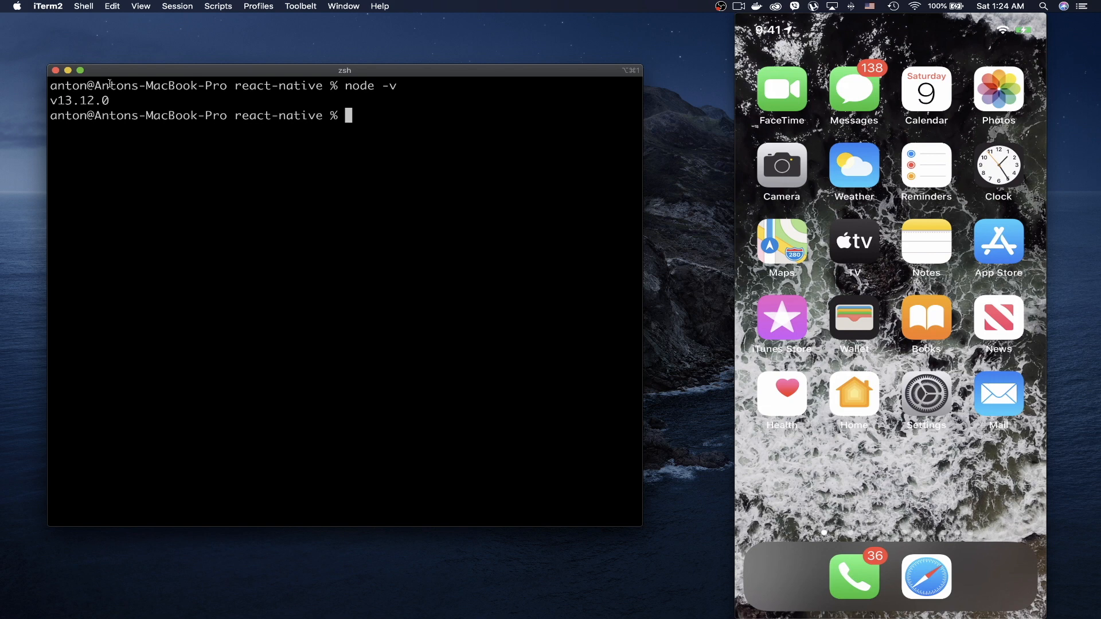
double_click(77, 100)
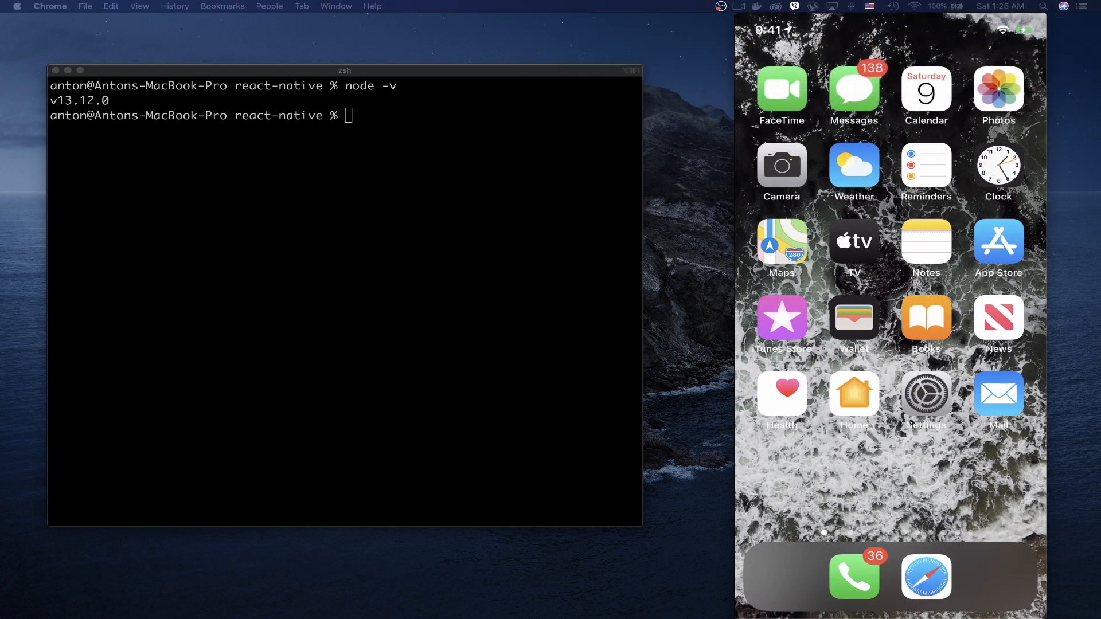
click(344, 281)
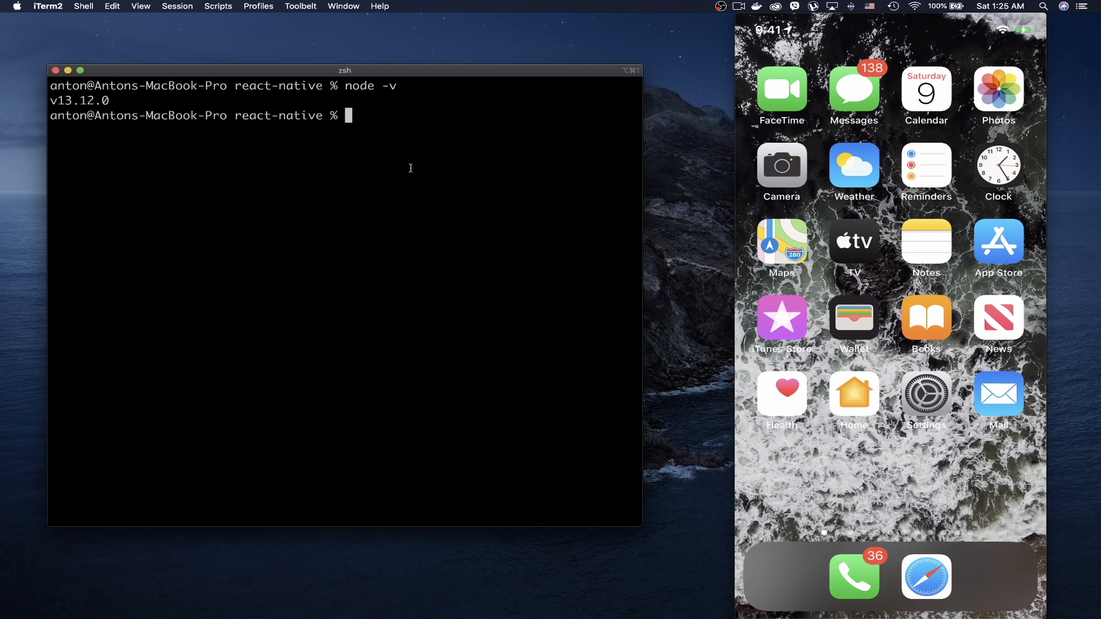
Run `npm i expo-cli --global` to install expo-cli 3.20.3.
text(n)
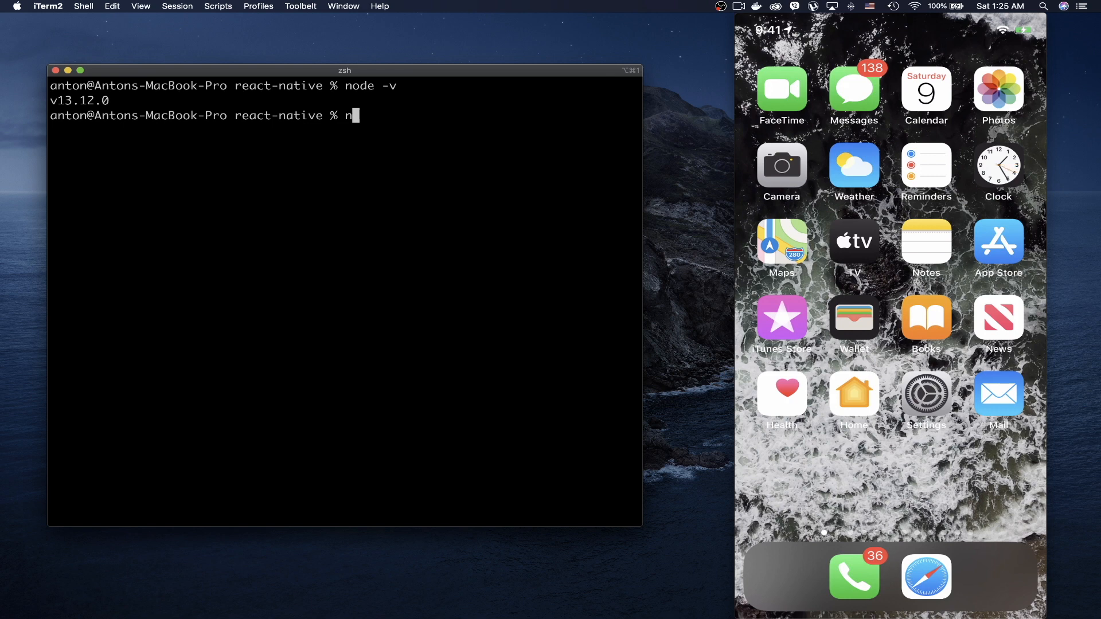
text(pm)
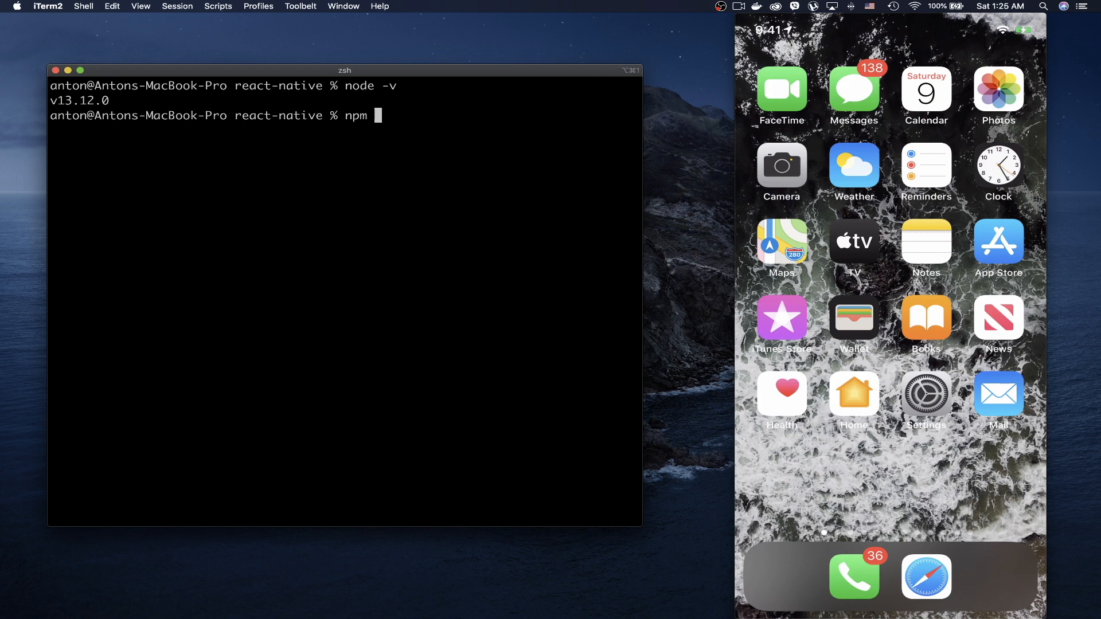
text(i expo-)
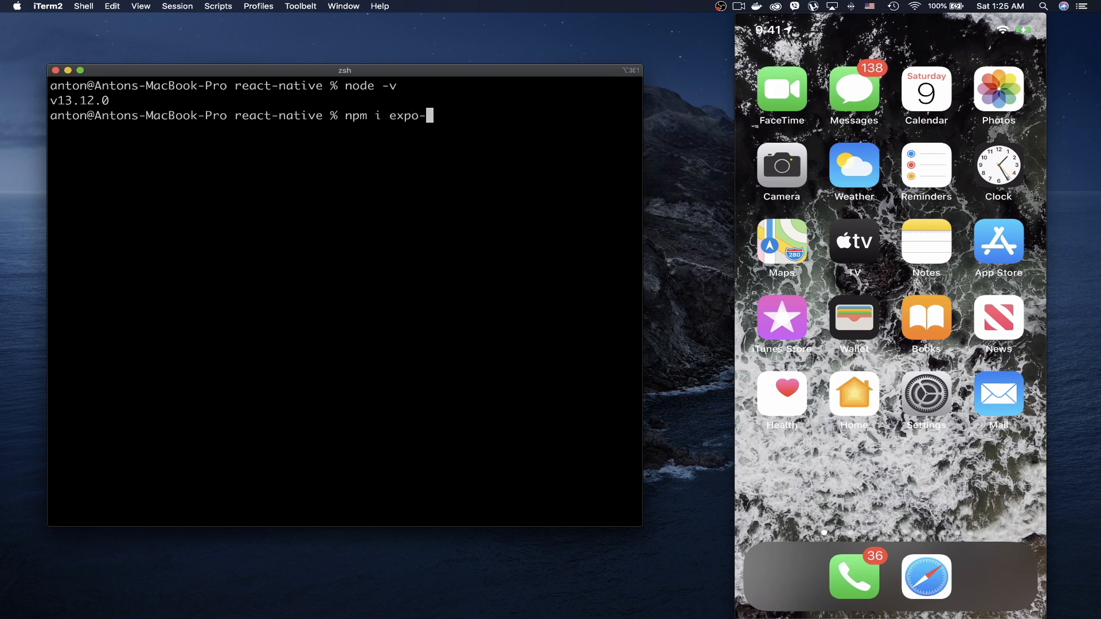
text(cli)
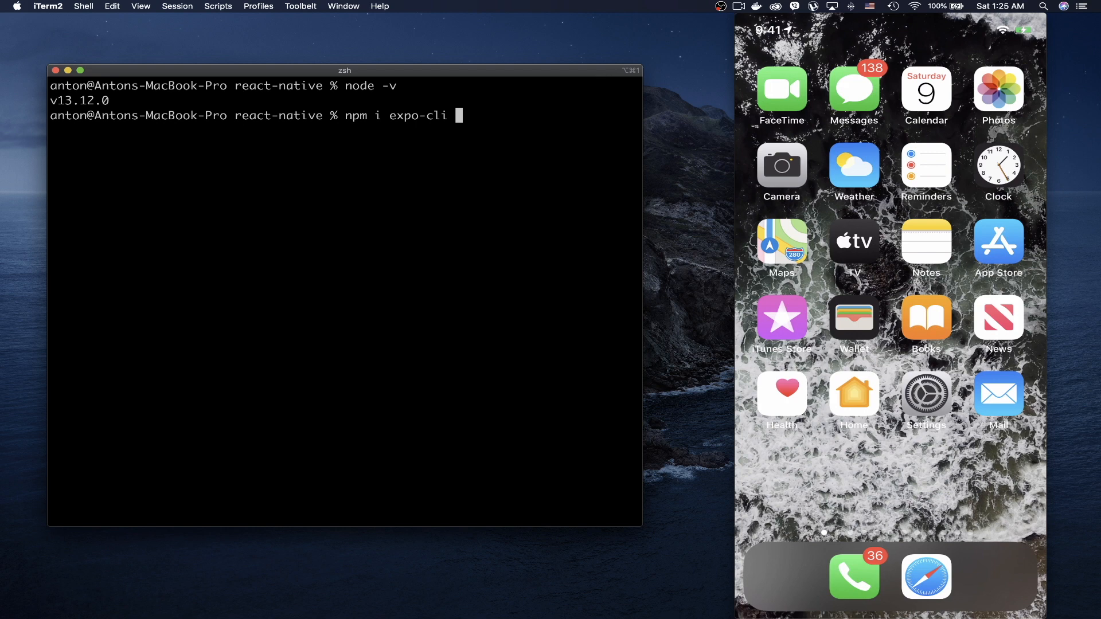
text(--glo)
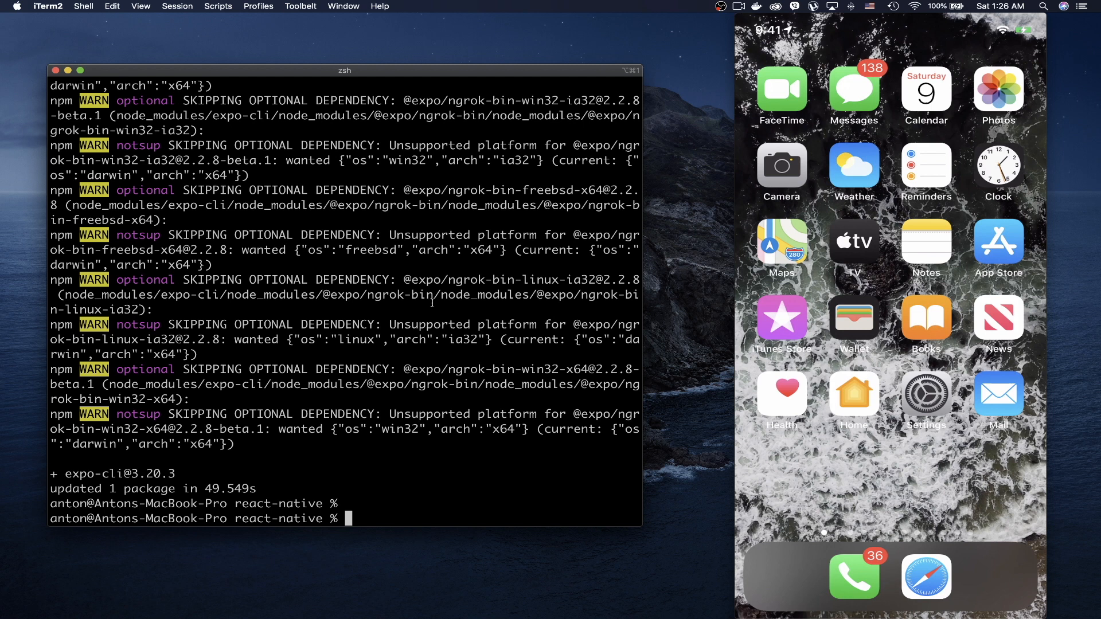
Run `expo init MyFirstMobileApp` with the blank template until the project is ready.
text(expo)
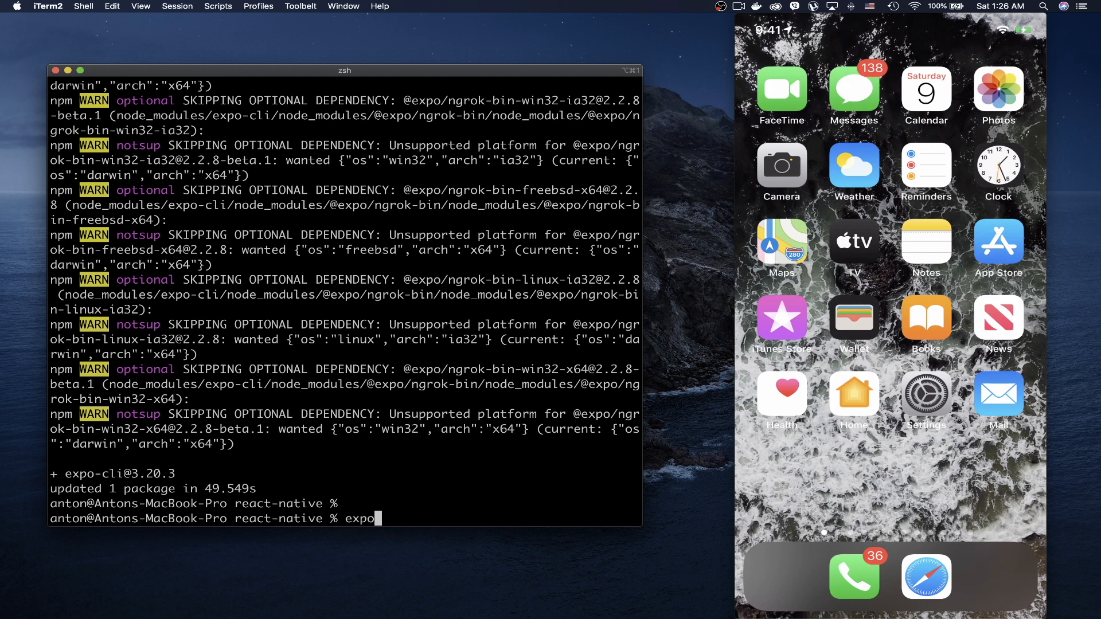
text(init MyFirst)
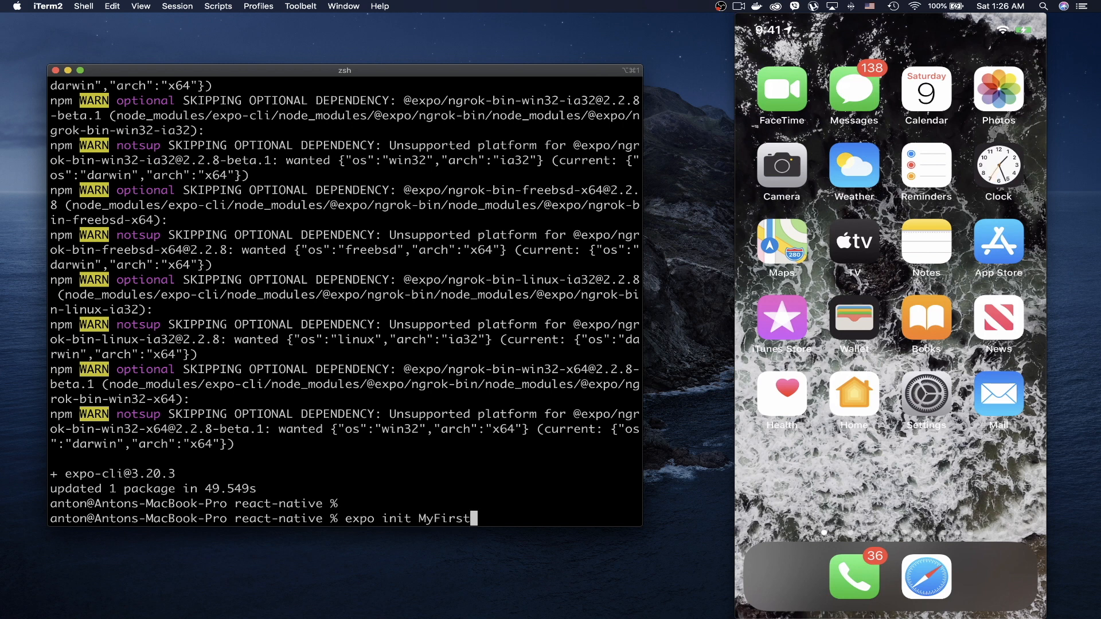
text(MobileApp)
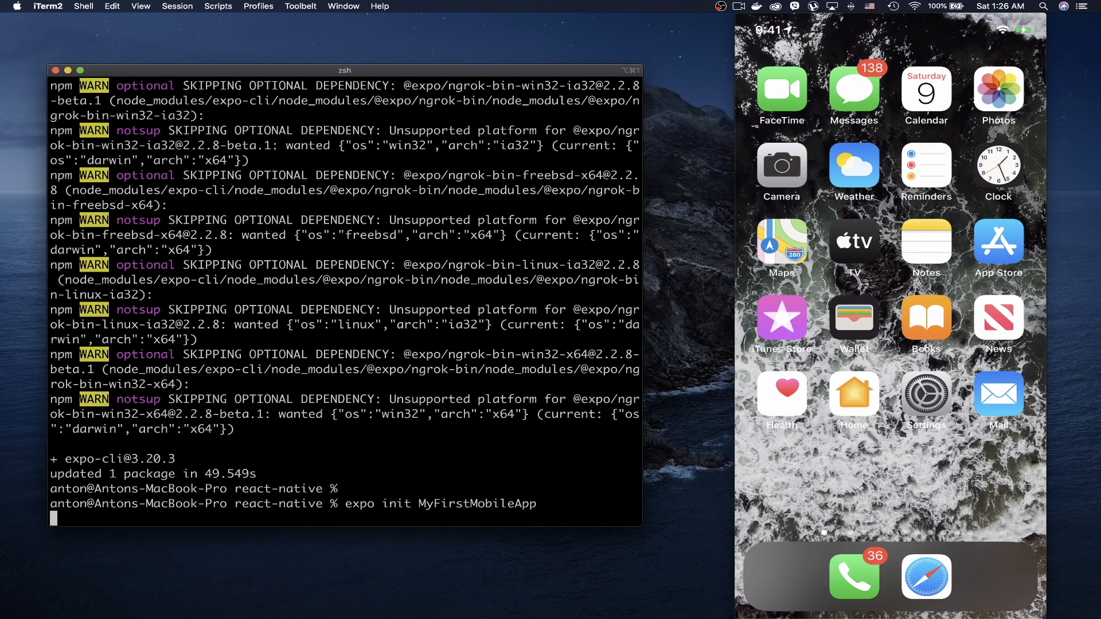
key(enter)
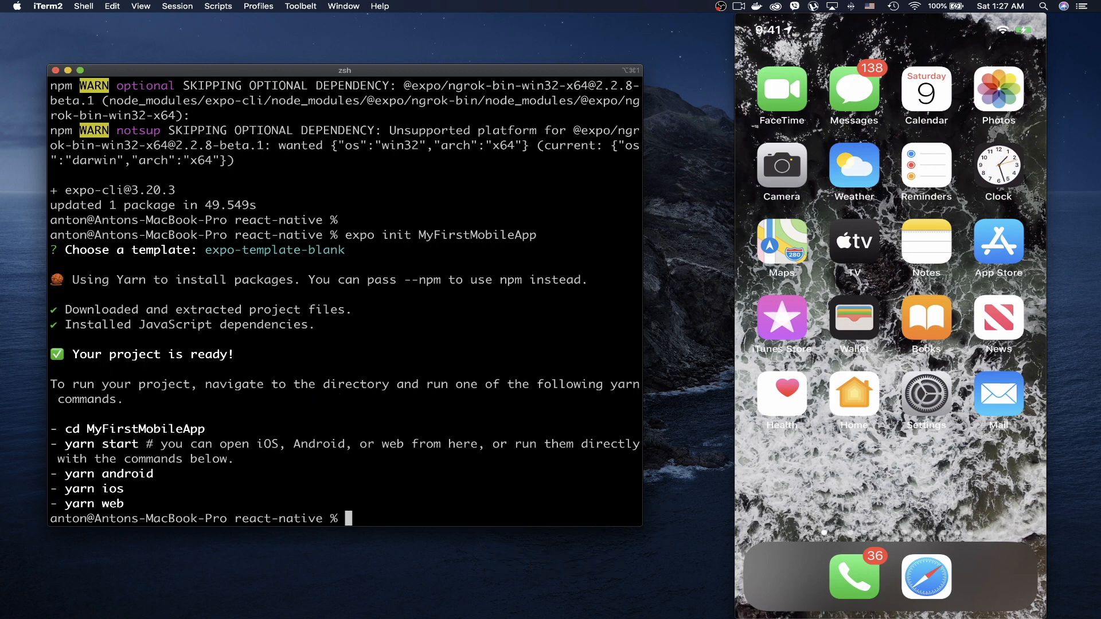
text(cd MyFirstMobileApp)
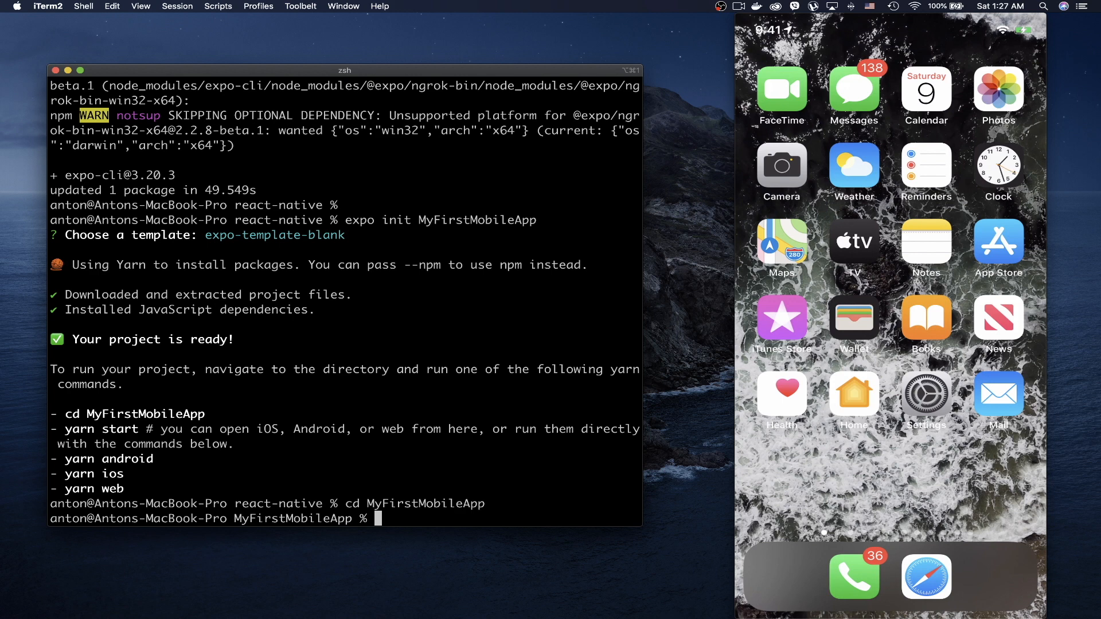
Run `code .` to open the MyFirstMobileApp folder in VS Code.
text(code)
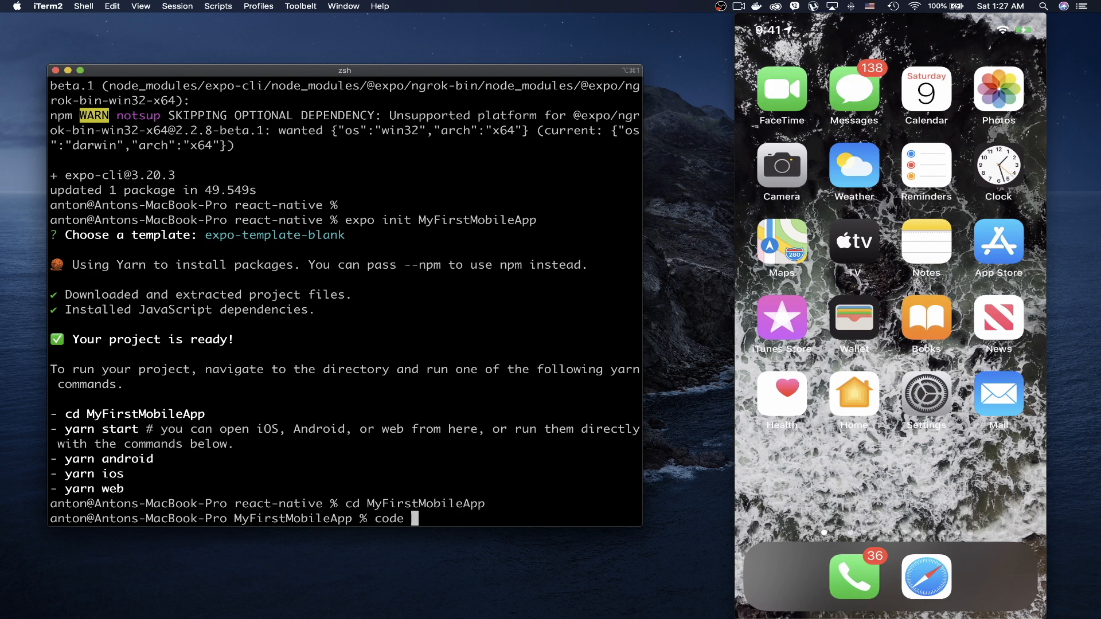
key(Return)
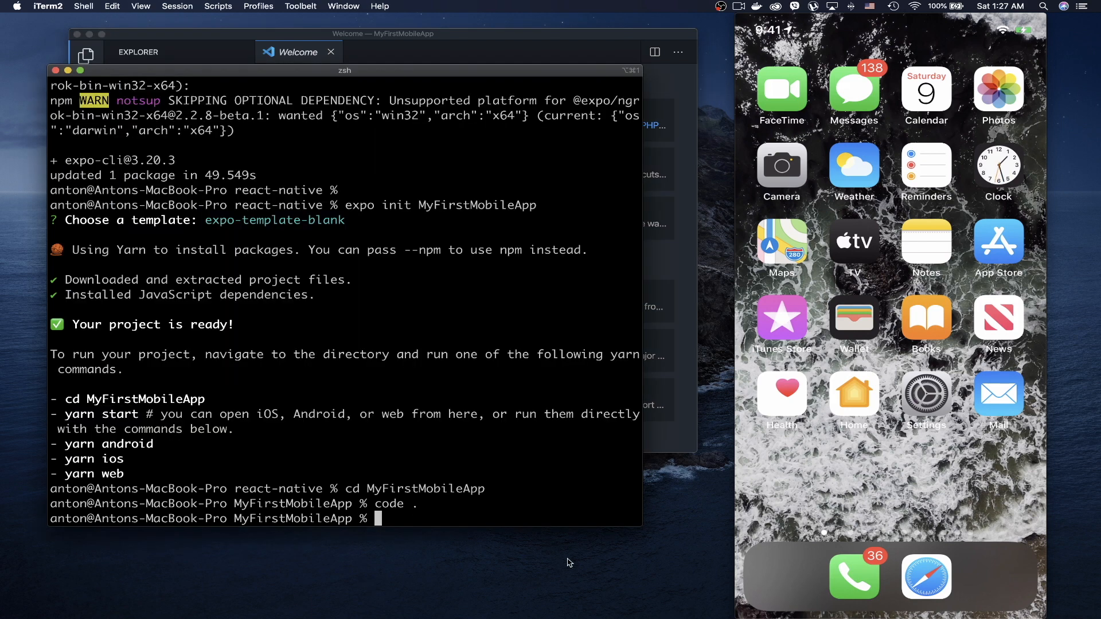
mouse_move(452, 347)
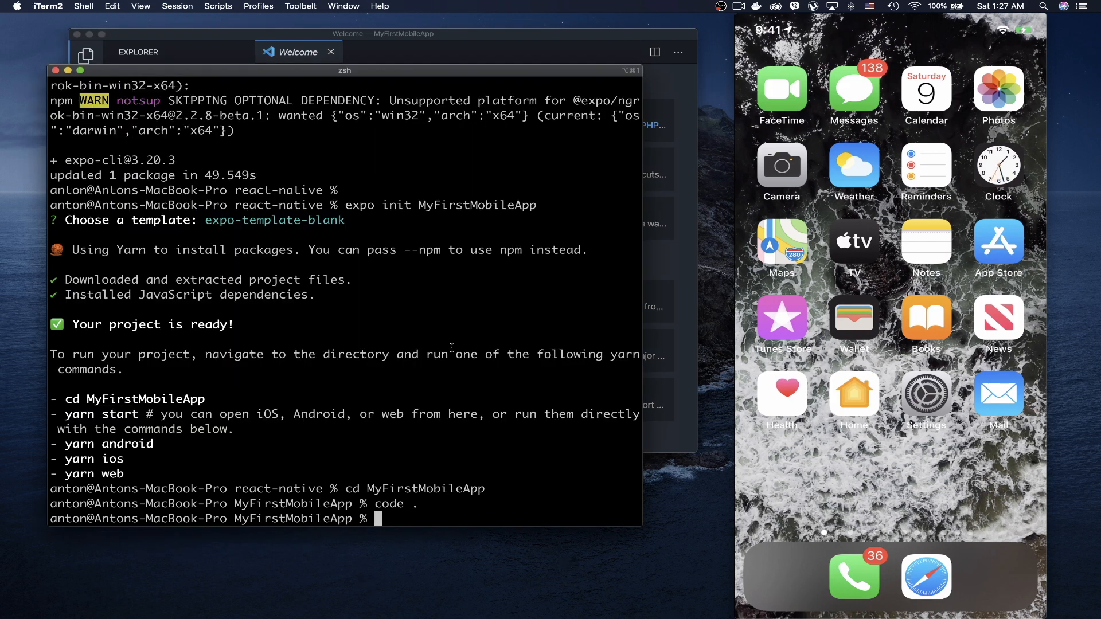
Run `yarn start` to launch the Expo dev server showing its QR code and exp://192.168.1.7:19000.
text(yarn)
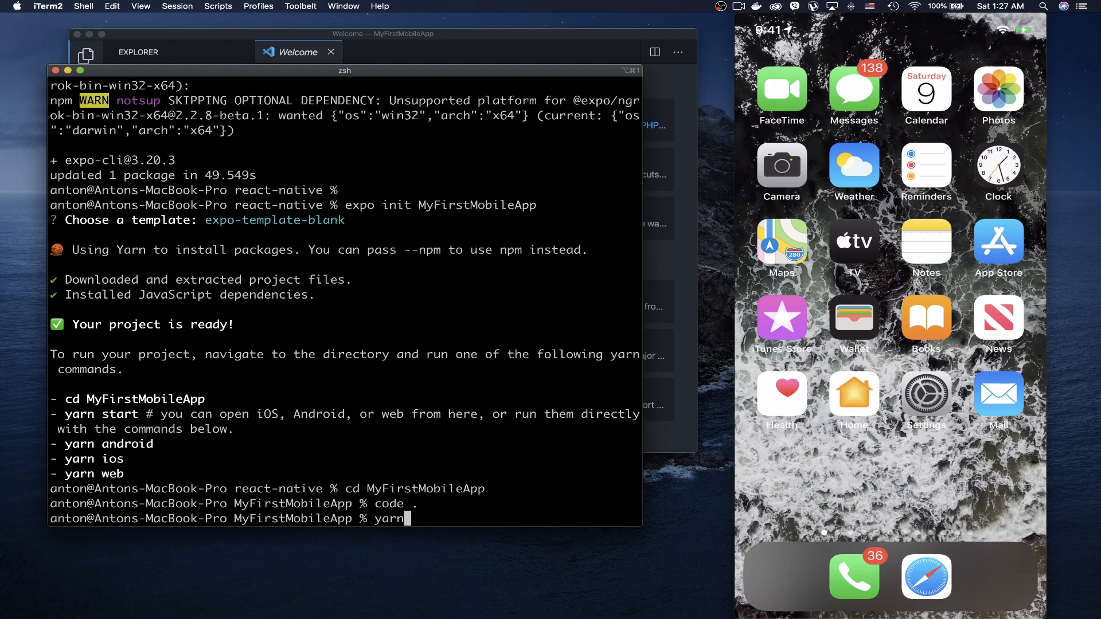
text(start)
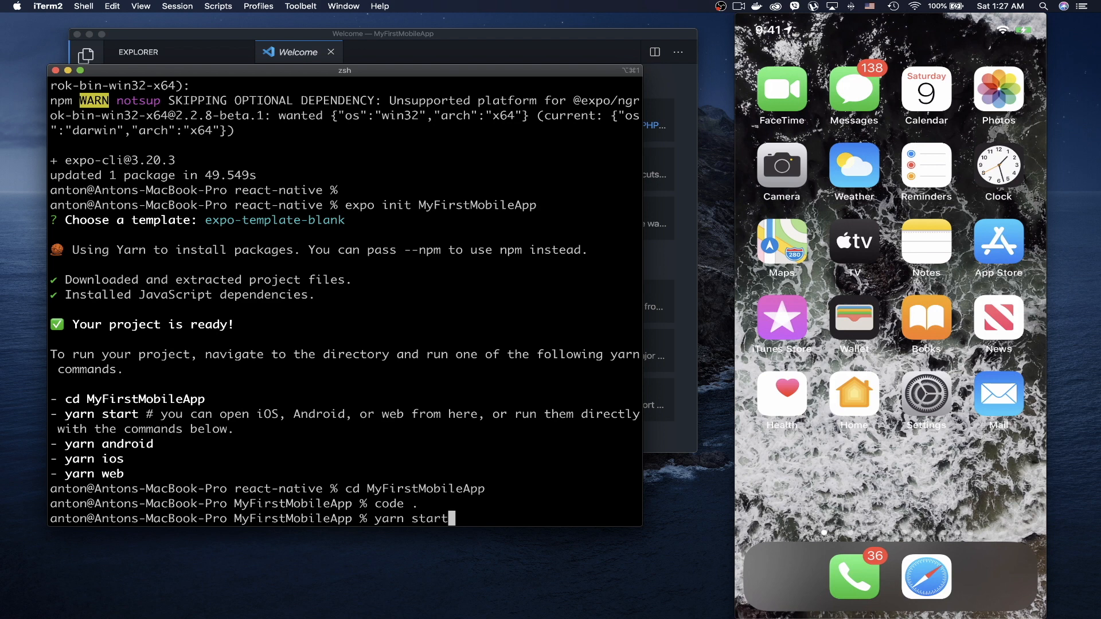
key(enter)
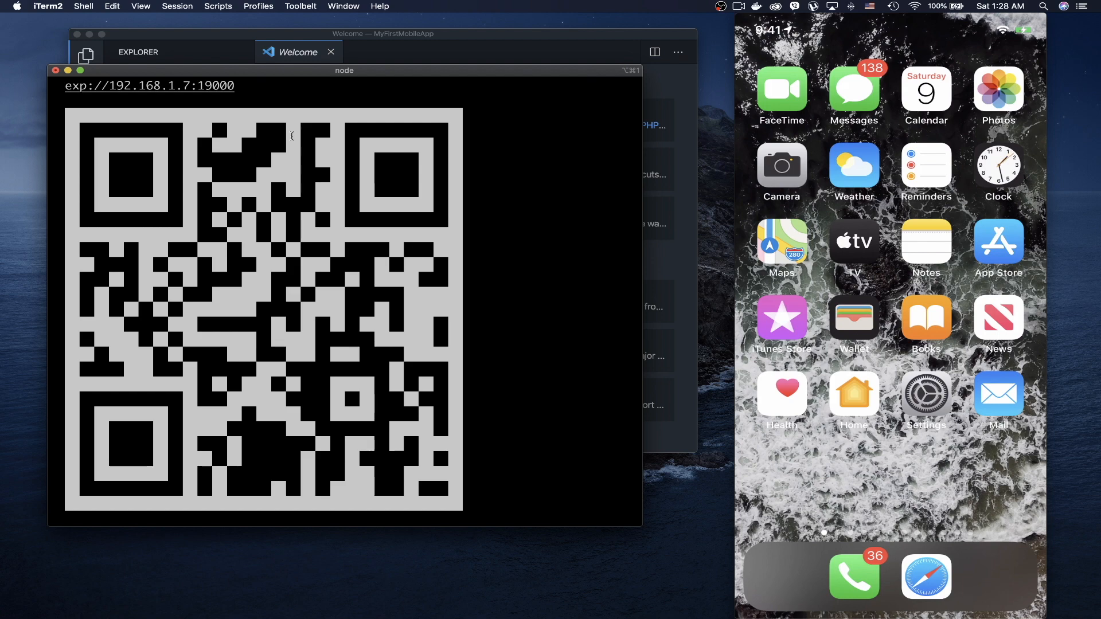
Search the App Store for 'Expo', download Expo Client and launch it on the iPhone.
click(1013, 576)
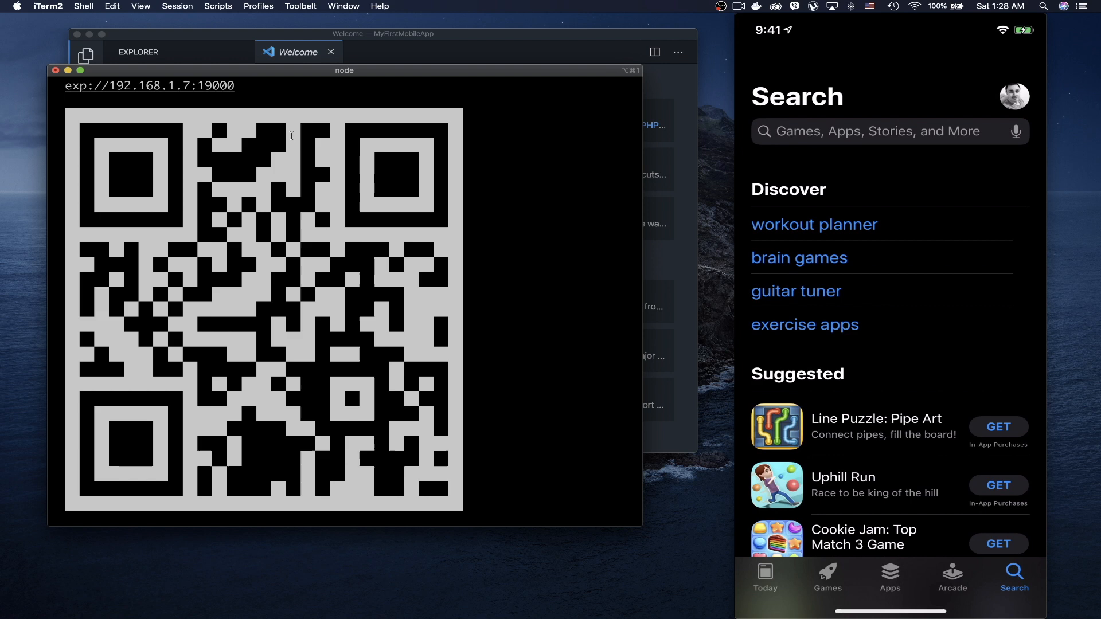
click(878, 131)
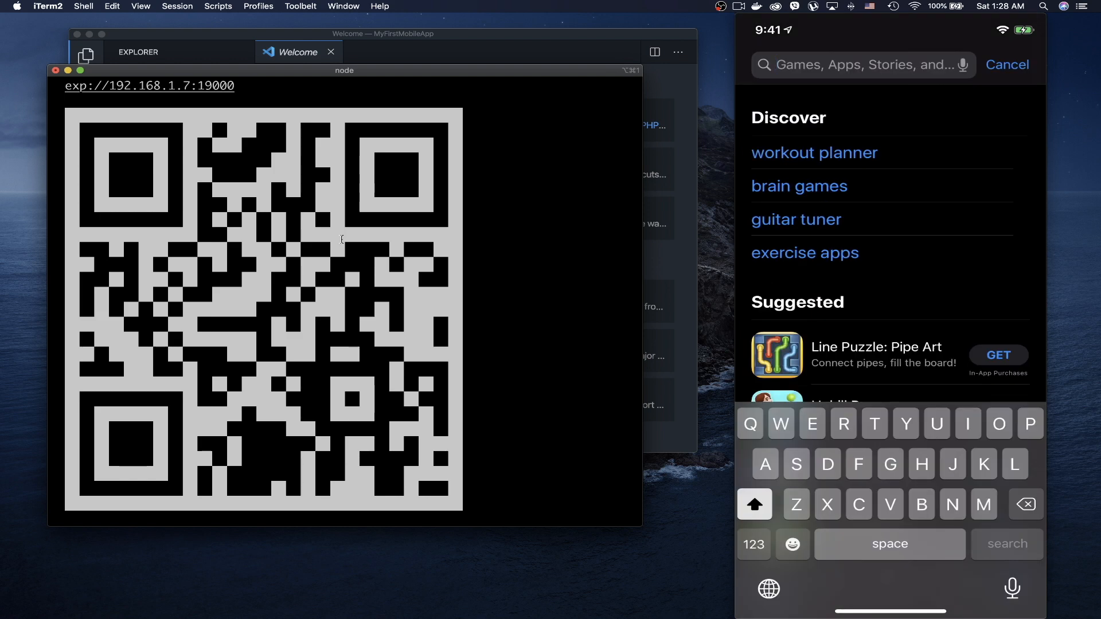
text(Expo)
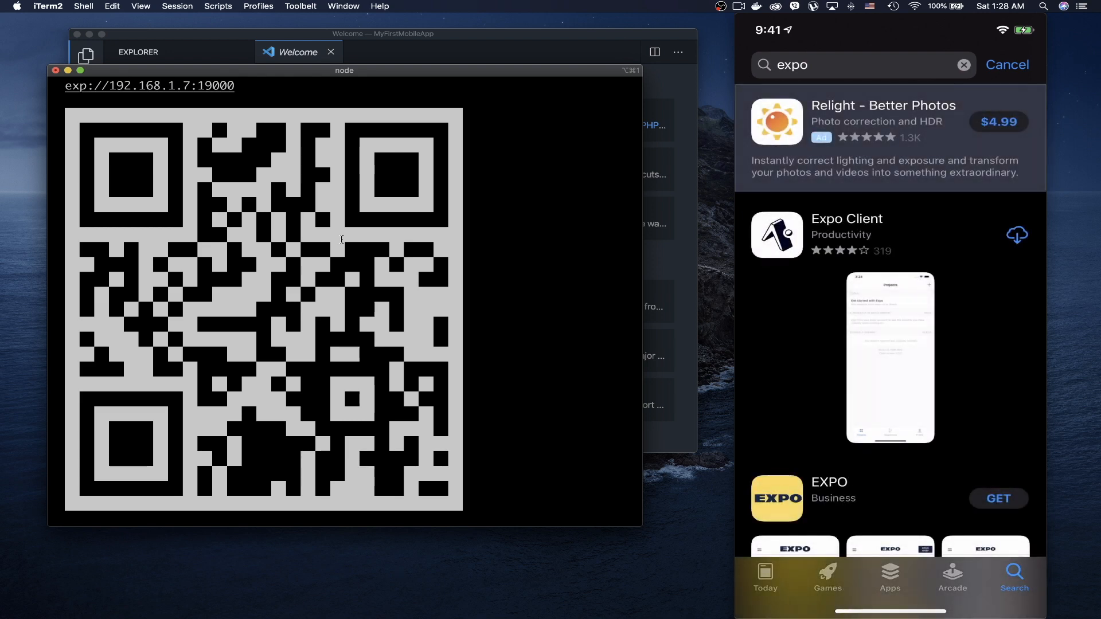
click(1016, 234)
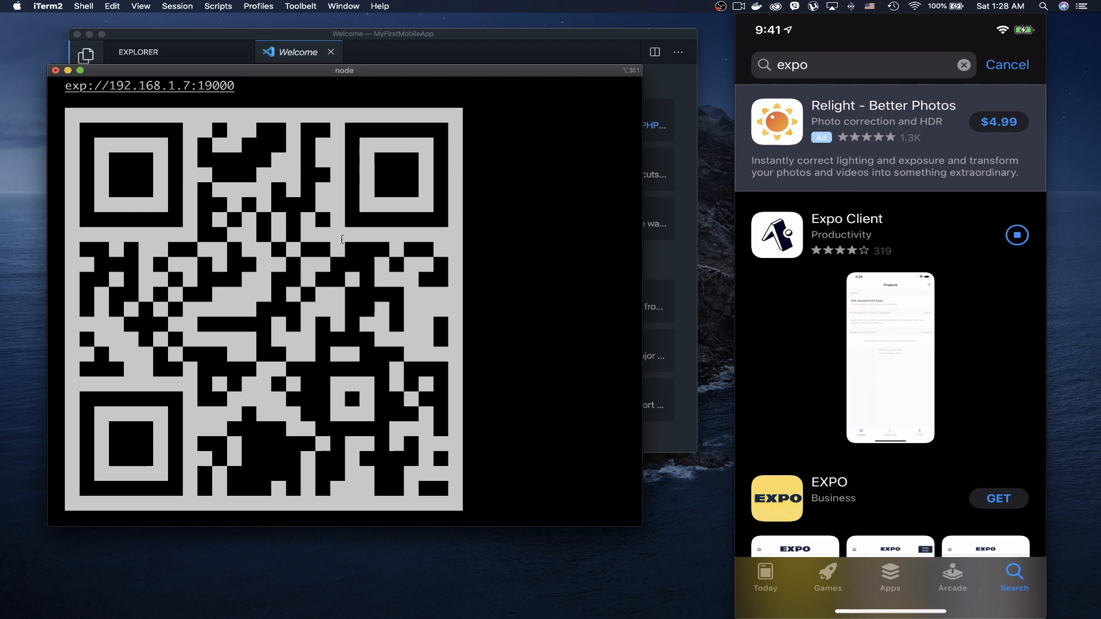
click(1016, 234)
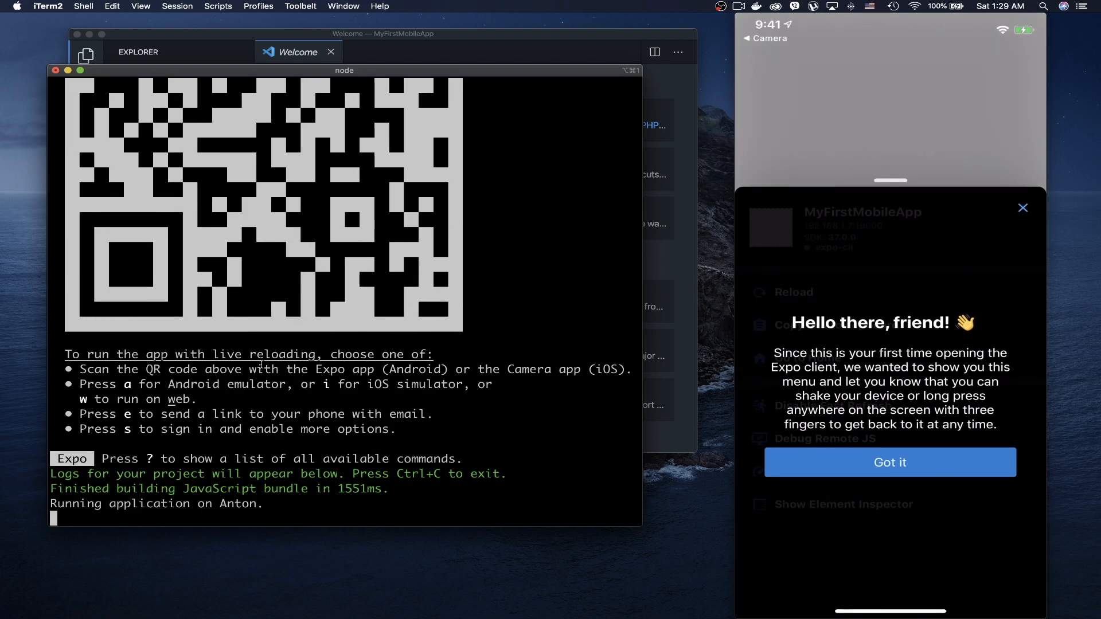
Dismiss Expo Client's welcome dialog with 'Got it' so the starter screen shows.
click(888, 463)
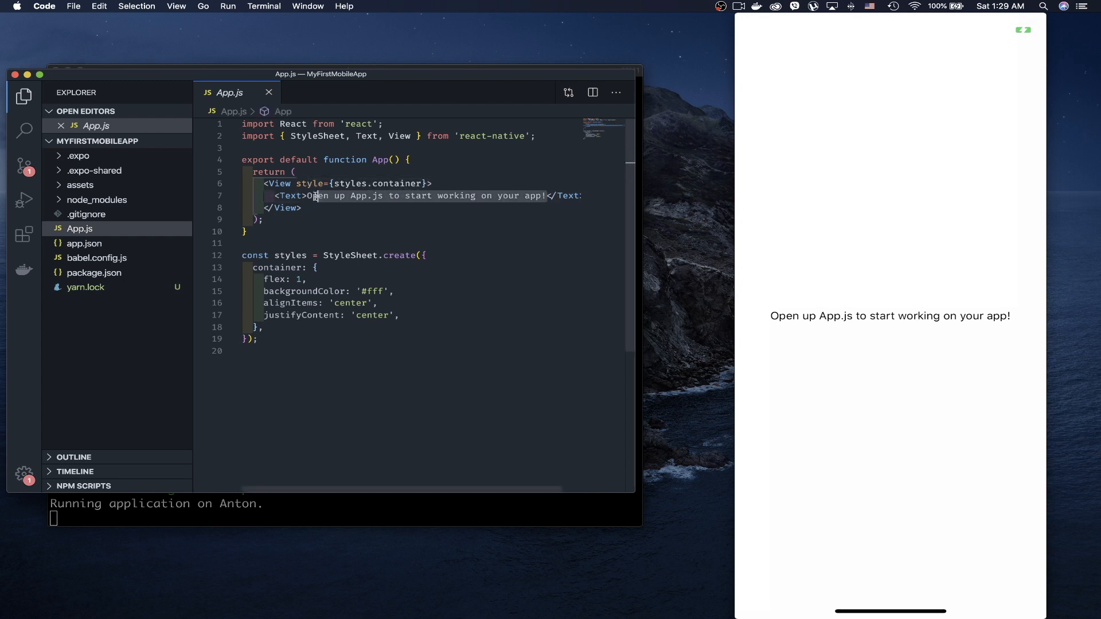
Replace the App.js <Text> content with 'Hello World !' and save so the phone refreshes.
text(Hello World ! </Text>)
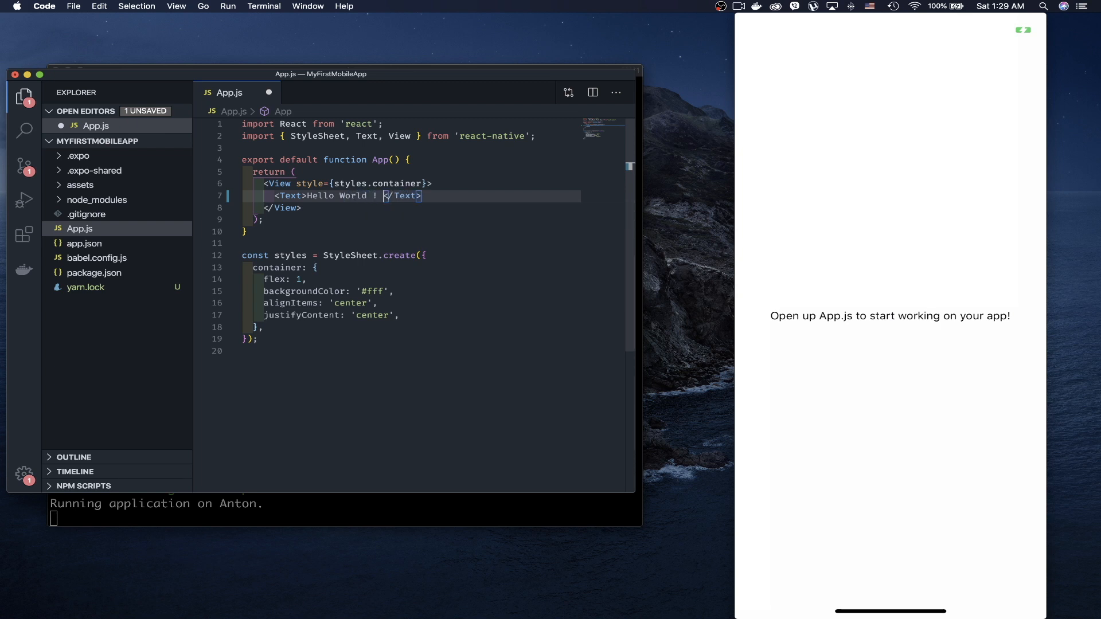
key(cmd+s)
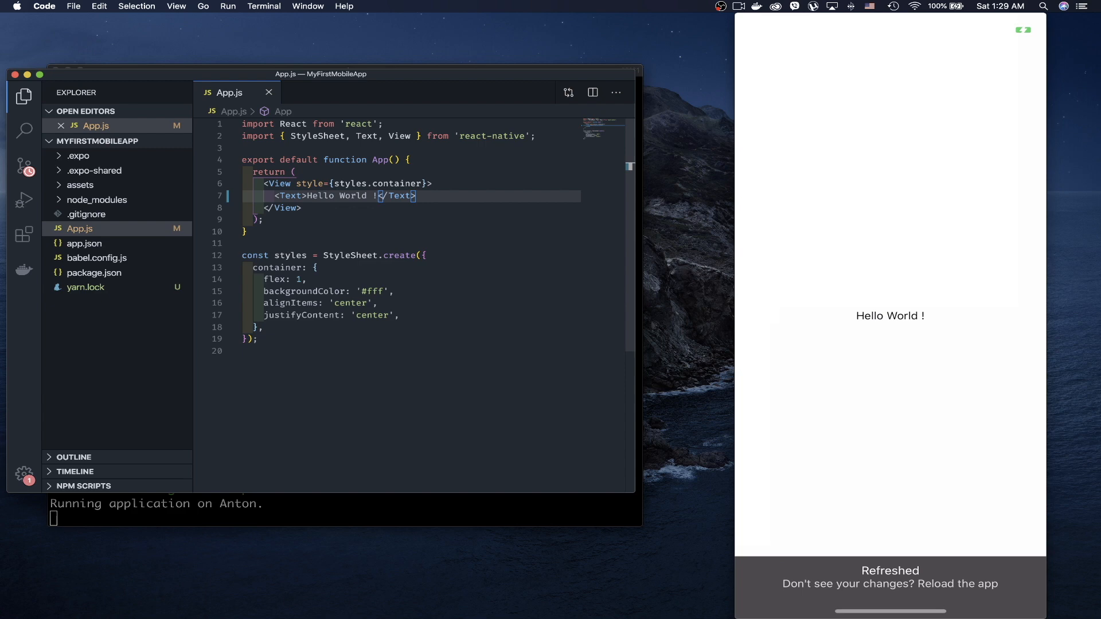